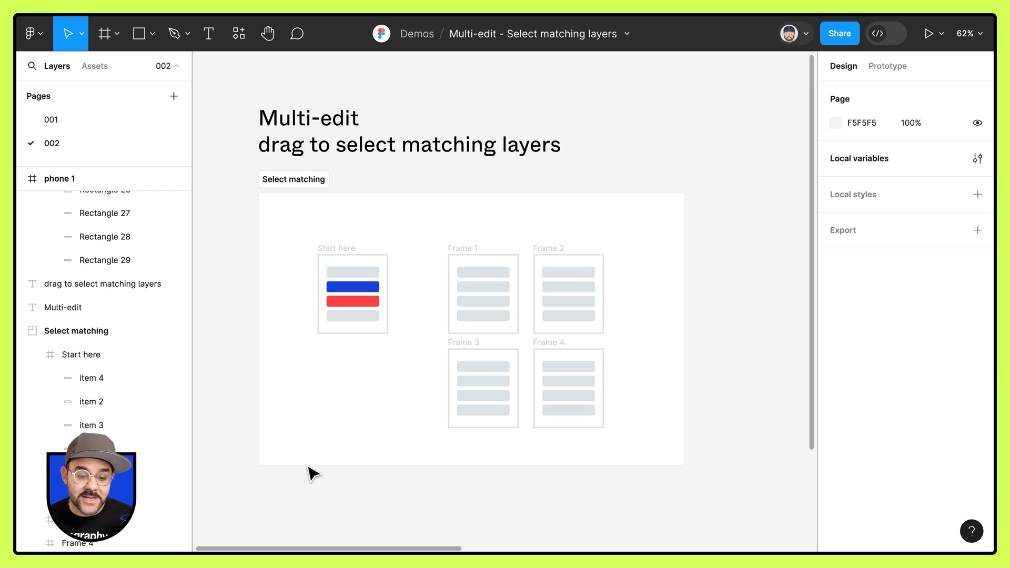
pyautogui.moveTo(363, 404)
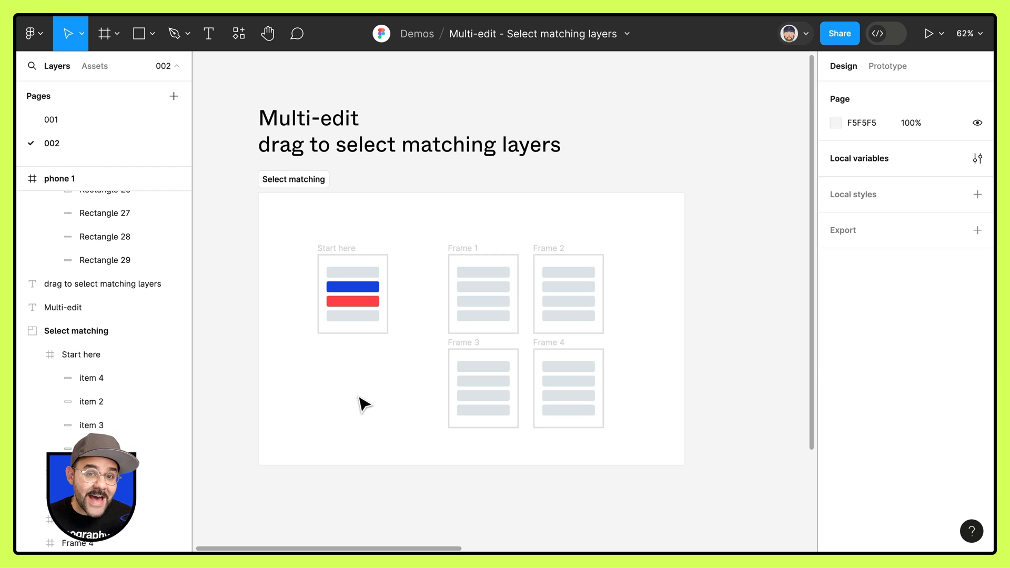
# Select the blue and red bars in Start here together with their matches in Frame 2 and Frame 4
pyautogui.click(76, 331)
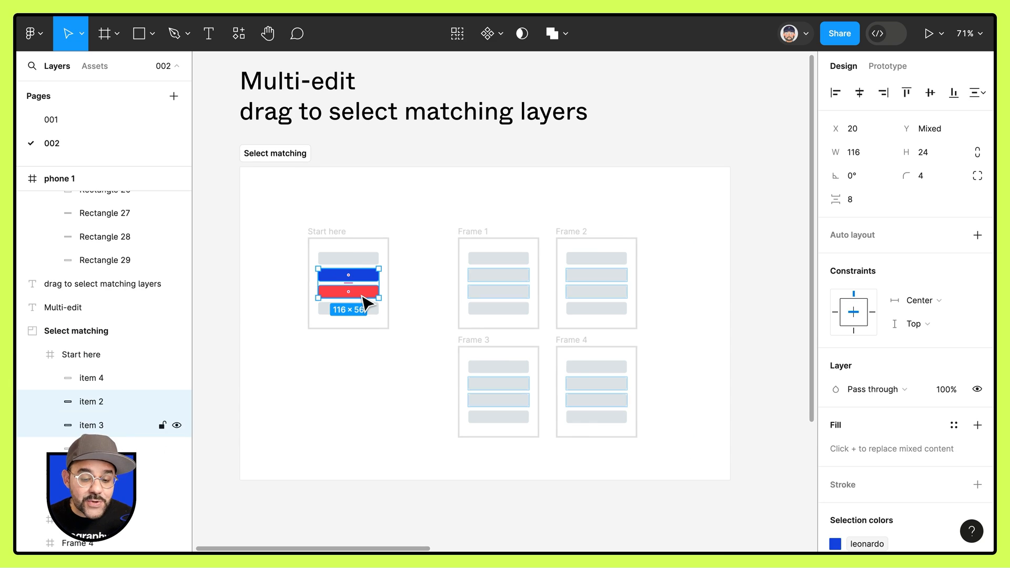
pyautogui.moveTo(425, 319)
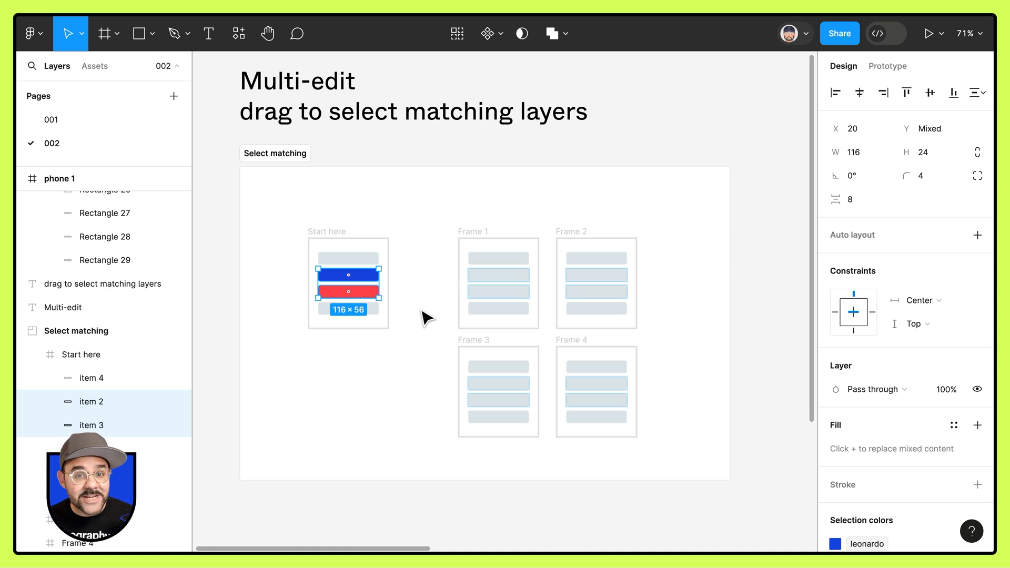
pyautogui.moveTo(437, 283)
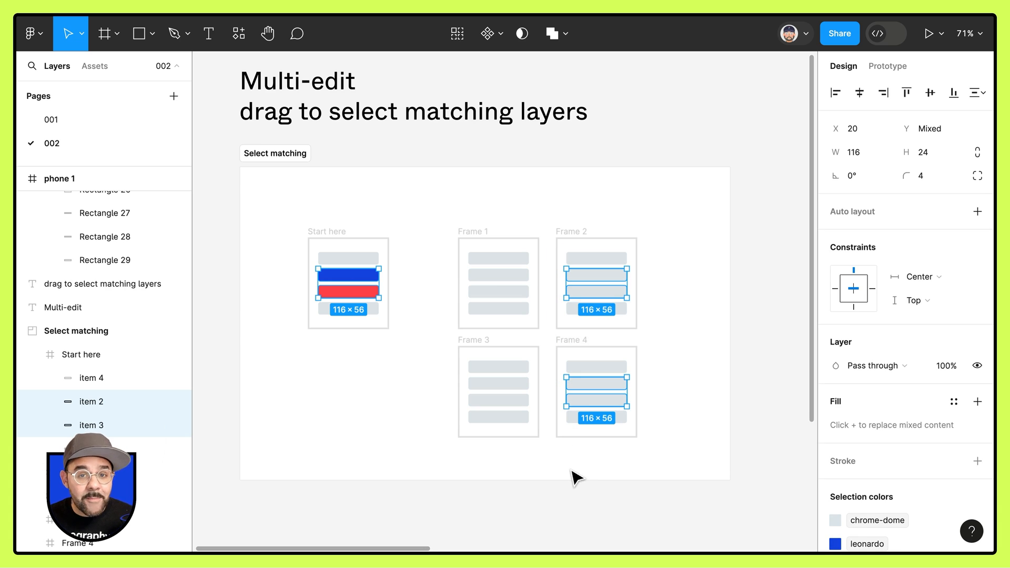
# Choose a library colour for the selected bars from the Selection colors swatch
pyautogui.click(955, 401)
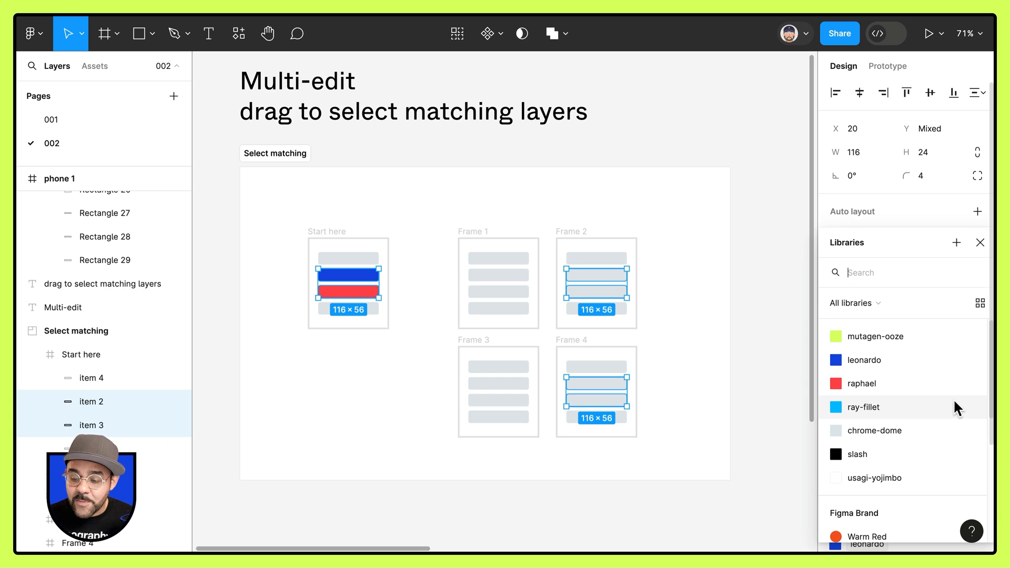
pyautogui.click(730, 421)
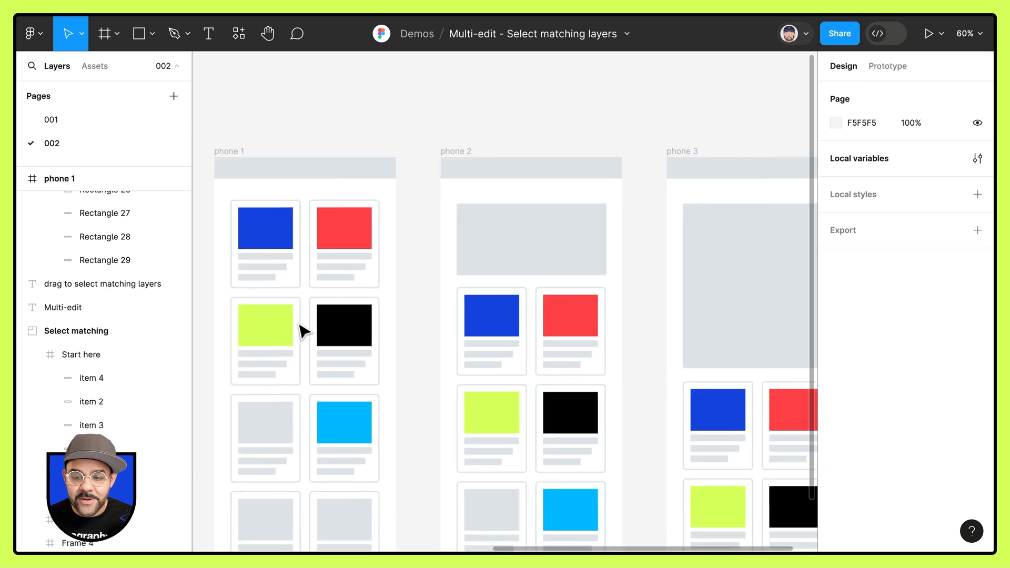
# Zoom out to the phone mockups and select the top-left blue card (Frame 6) in phone 1
pyautogui.scroll(-3)
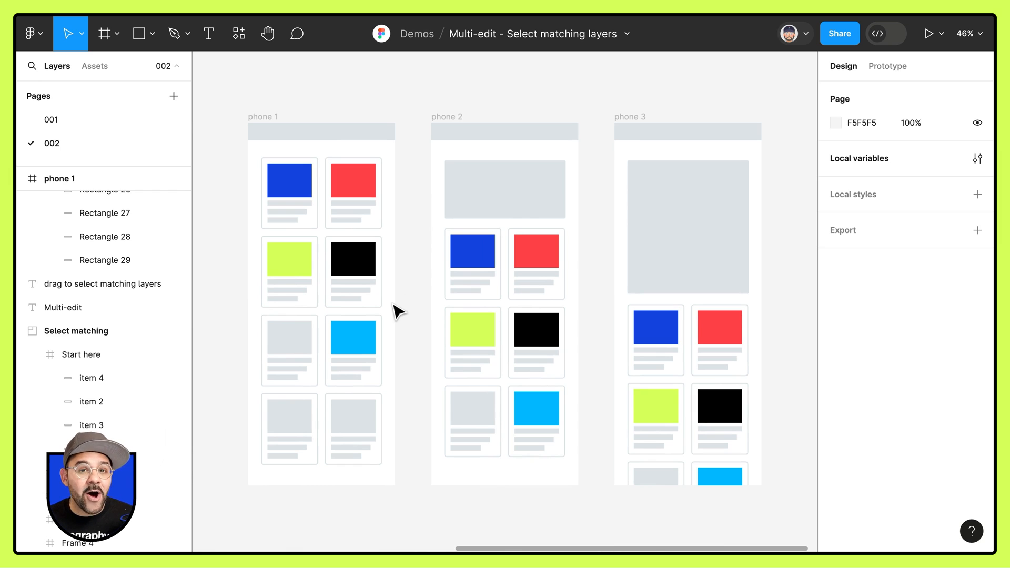
pyautogui.click(353, 261)
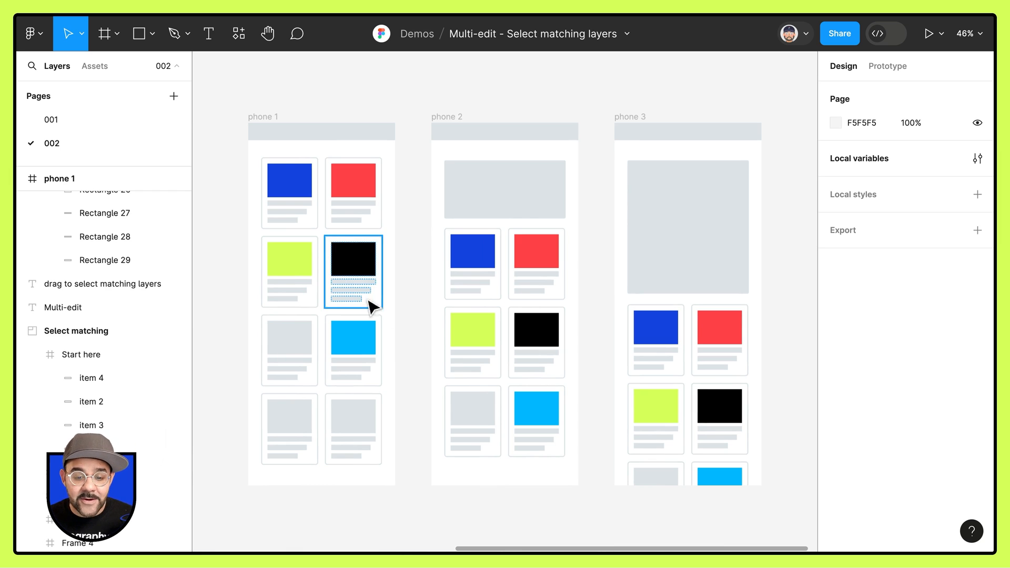
pyautogui.click(579, 341)
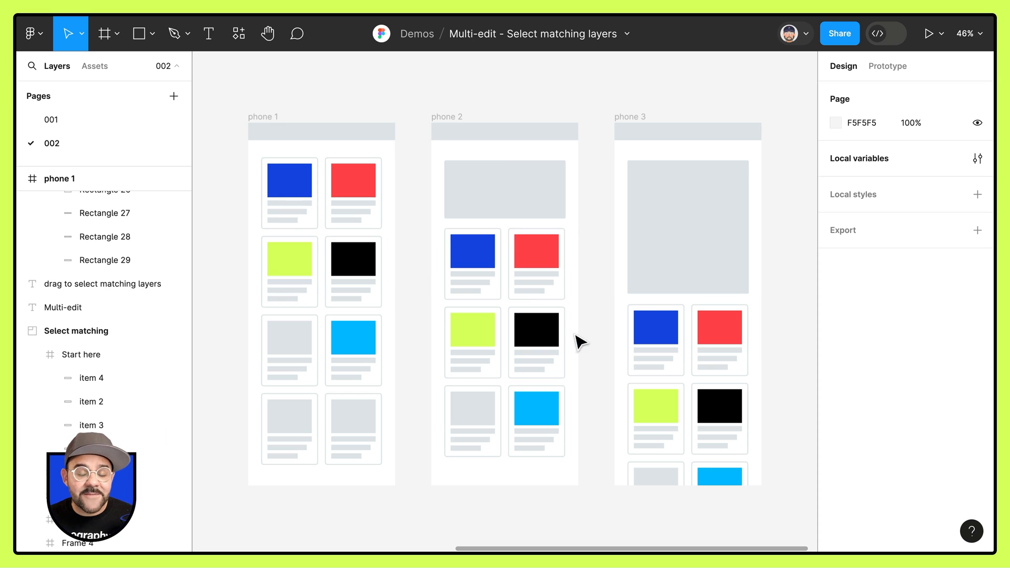
pyautogui.moveTo(430, 423)
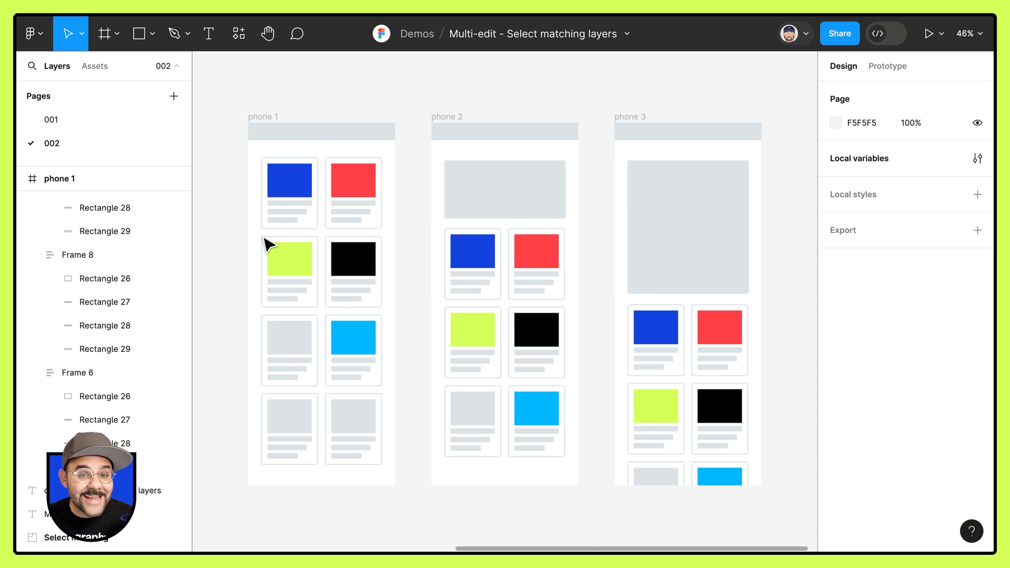
pyautogui.click(288, 193)
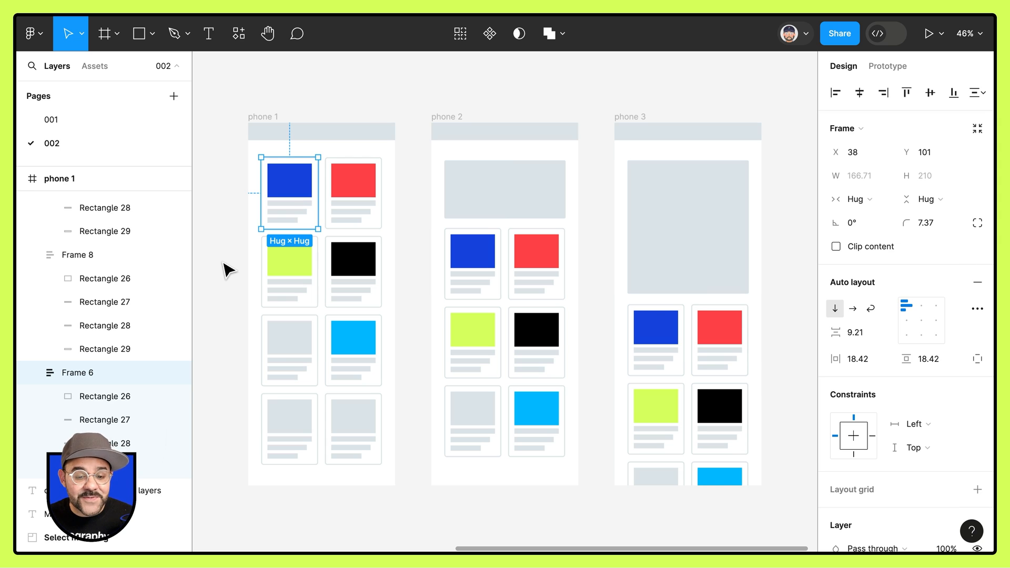
pyautogui.moveTo(420, 225)
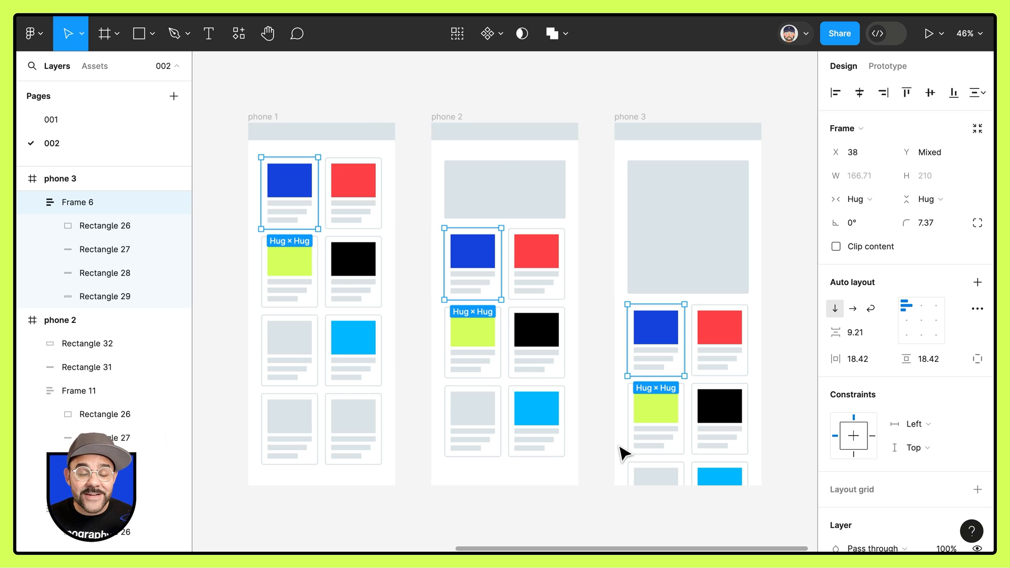
# Scroll the Design panel to the Stroke section showing the shared chrome-dome inside stroke
pyautogui.scroll(-3)
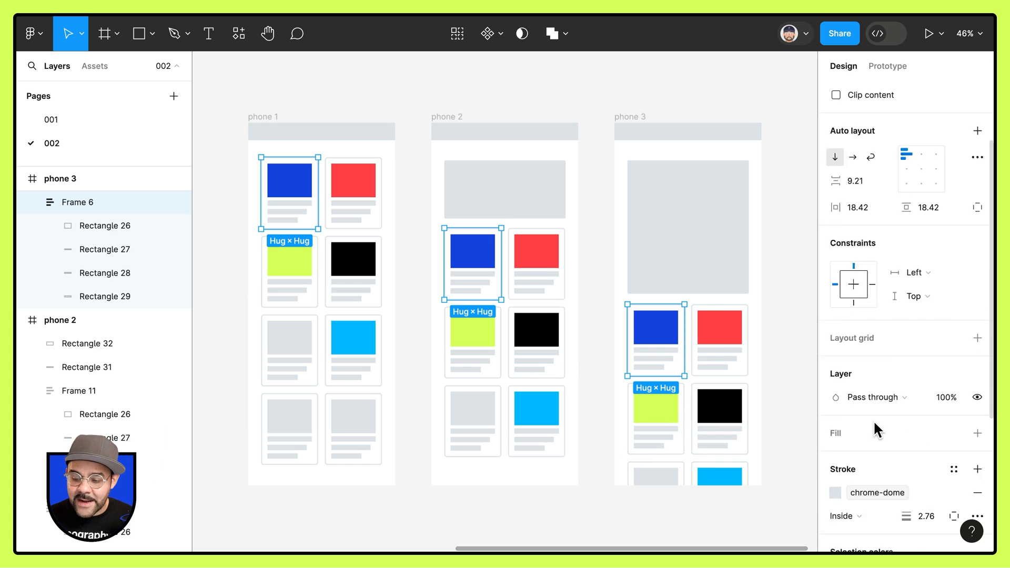